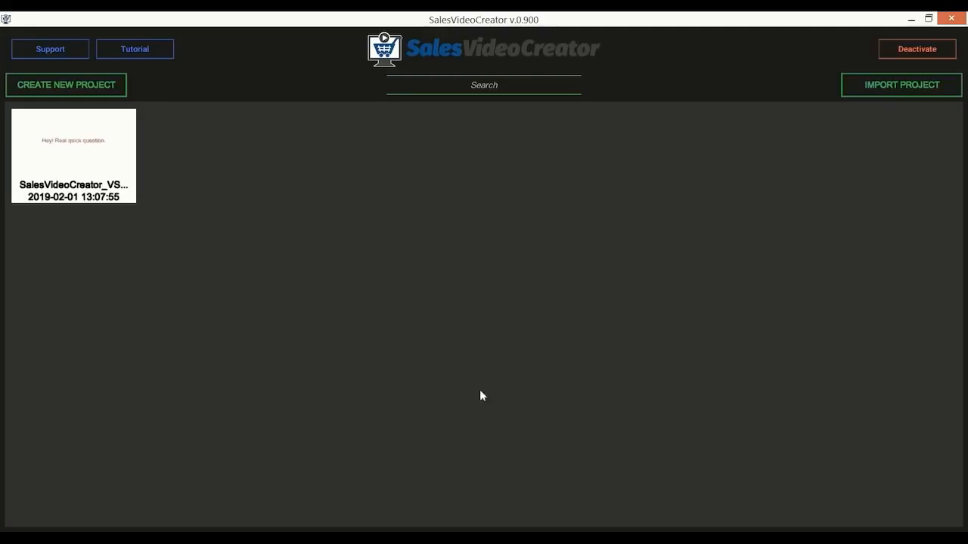
mouse_move(322, 262)
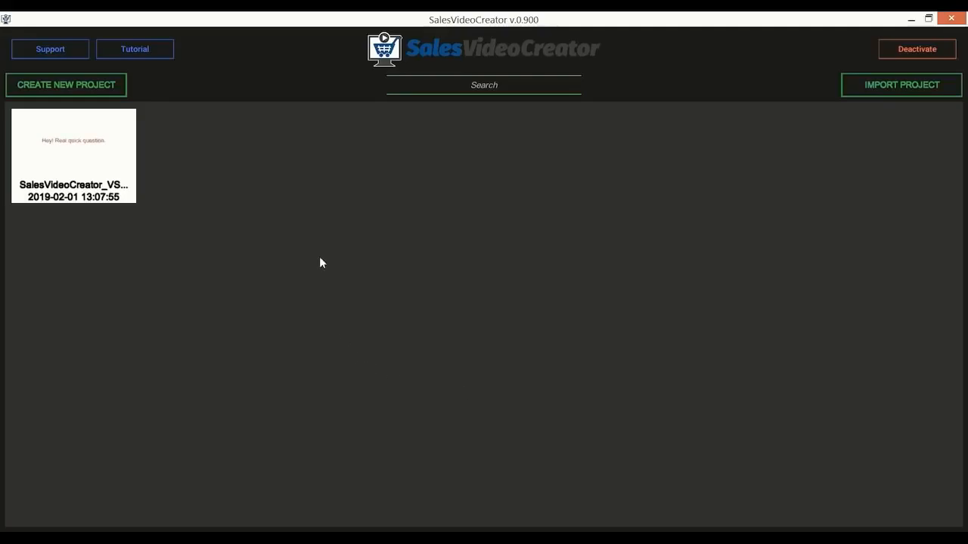
mouse_move(235, 310)
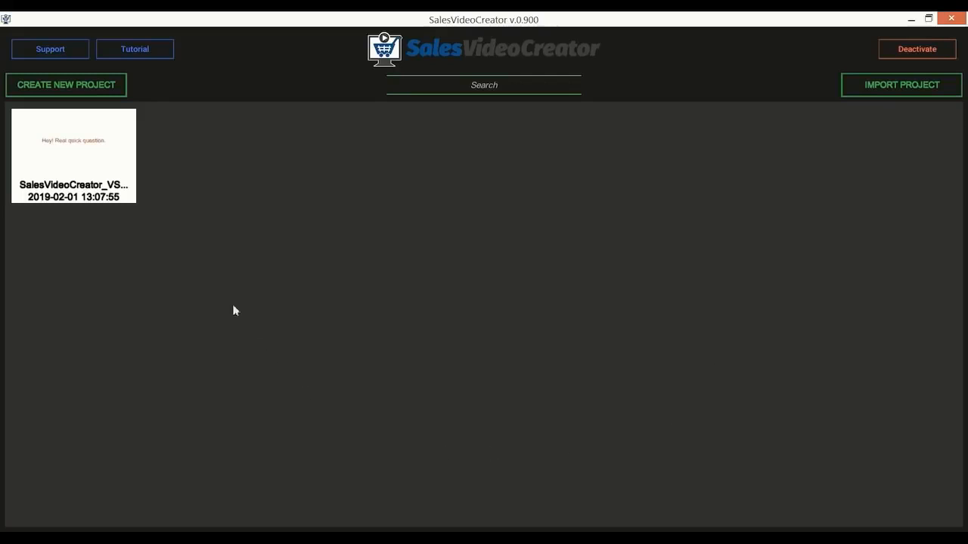
mouse_move(438, 342)
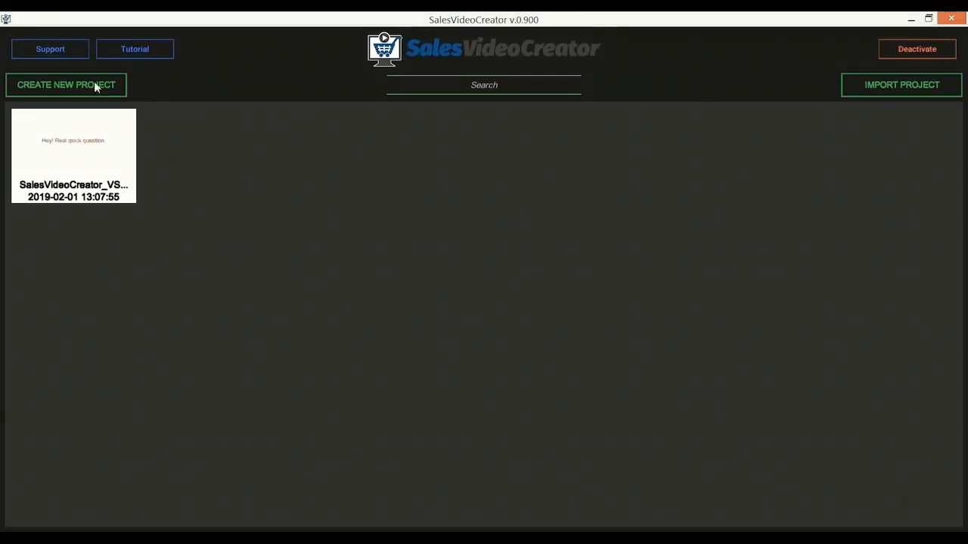
Step: Create a new project with three lines of sales script split into separate slides
left_click(65, 84)
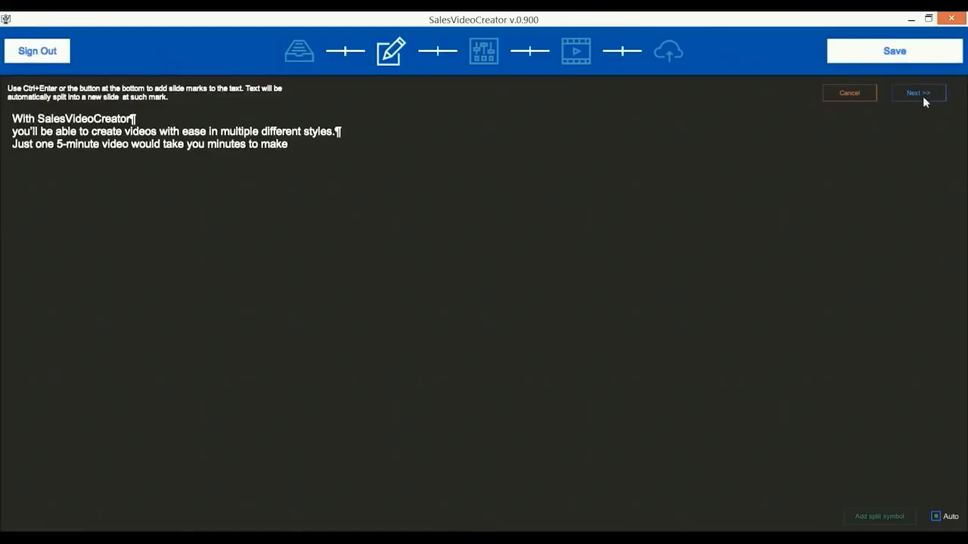
Step: Add a blue paper-plane background to slide 2 and a clock image to slide 3
left_click(917, 92)
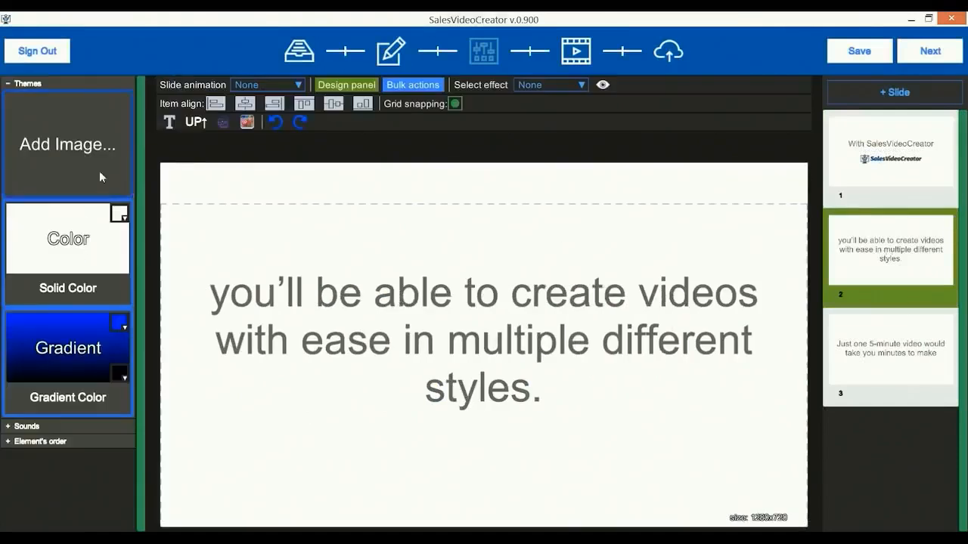
left_click(68, 464)
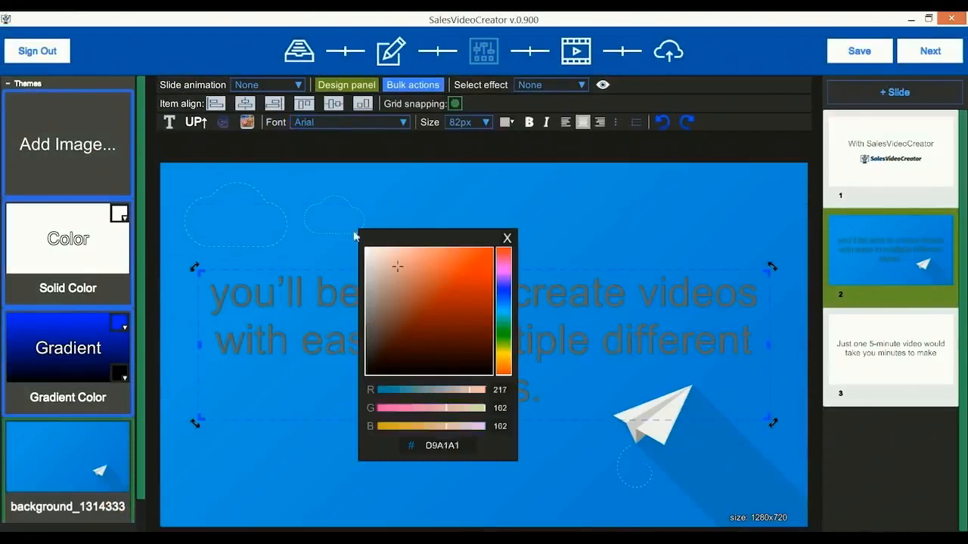
left_click(890, 347)
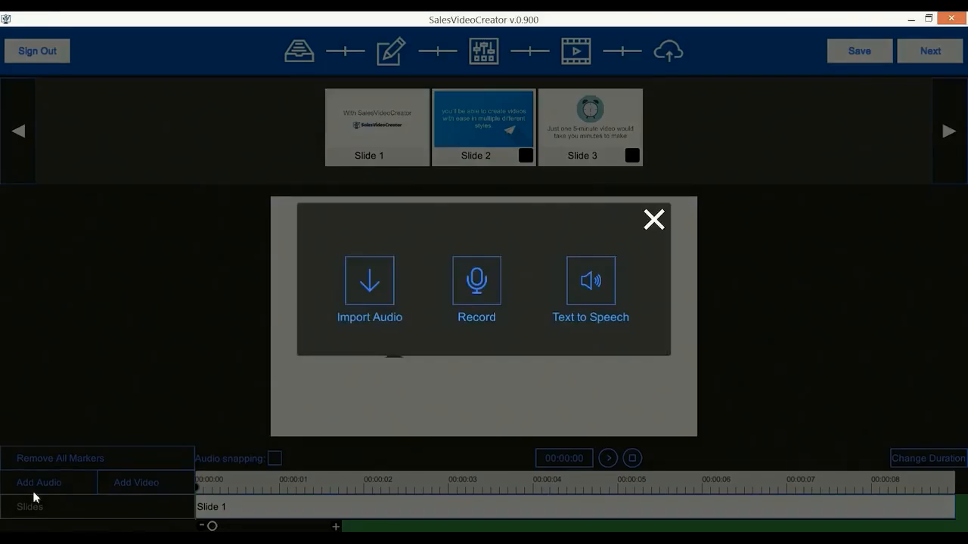
Step: Import the voiceover, time the slide changes, encode the video and play it in VLC
left_click(653, 219)
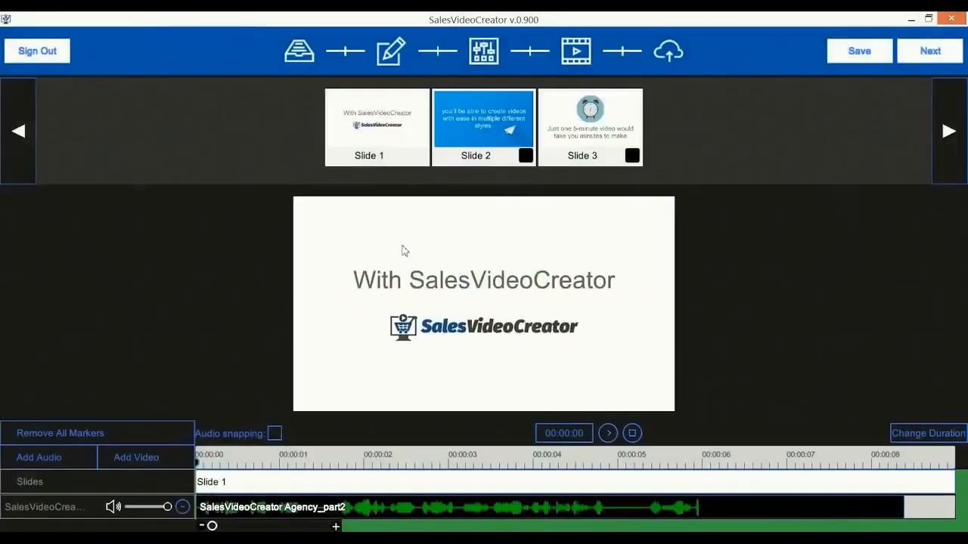
left_click(607, 433)
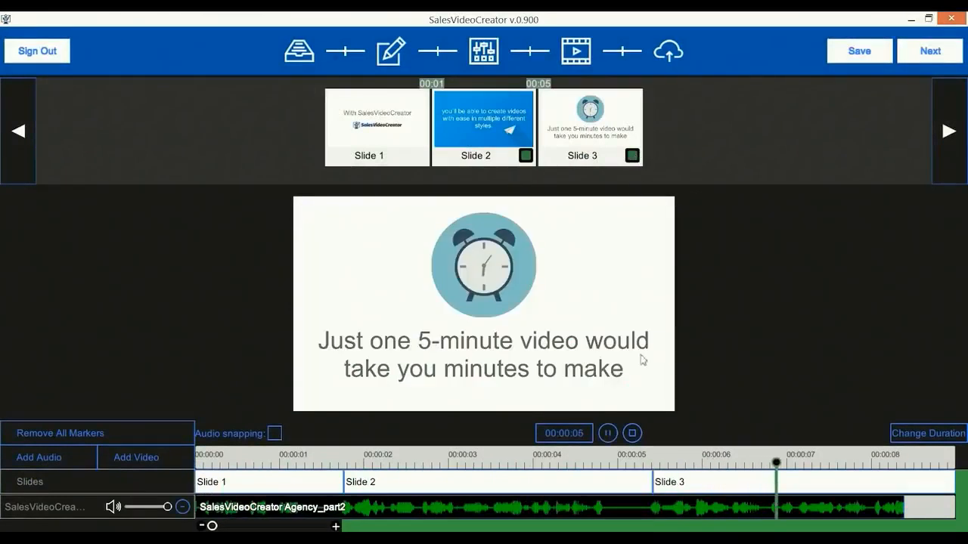
left_click(631, 434)
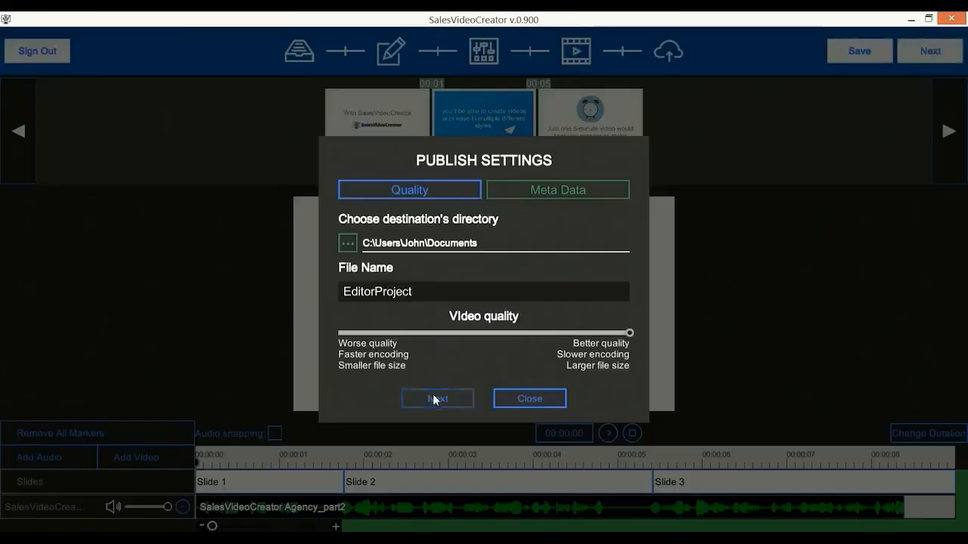
left_click(437, 398)
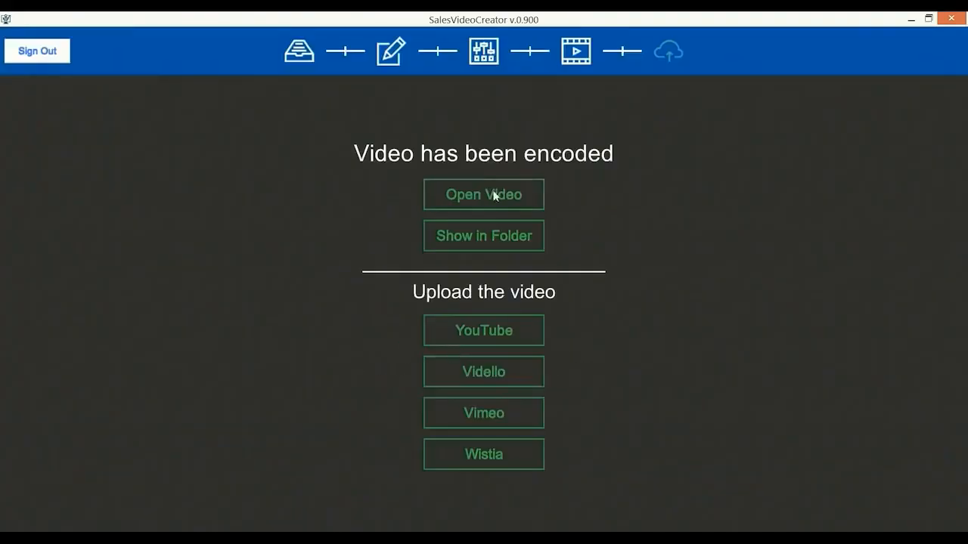
left_click(483, 194)
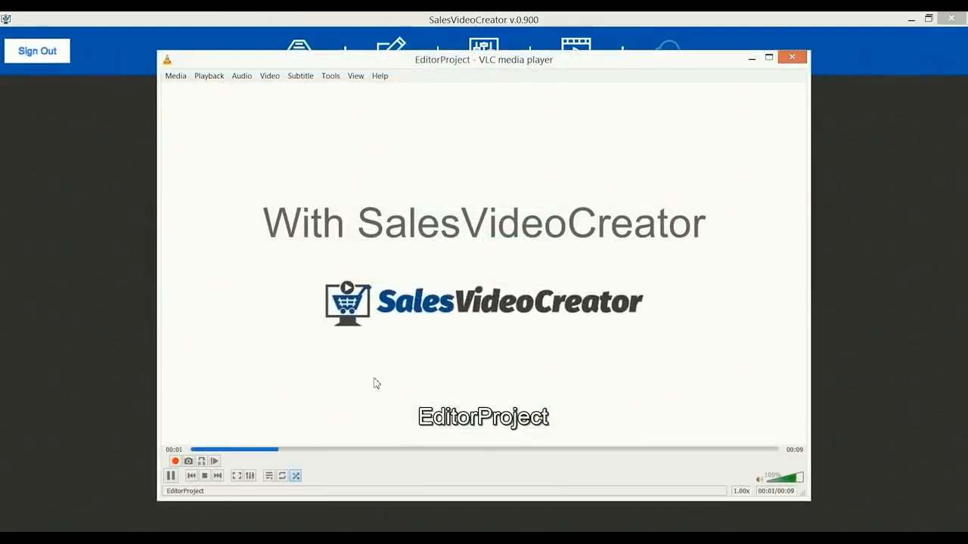